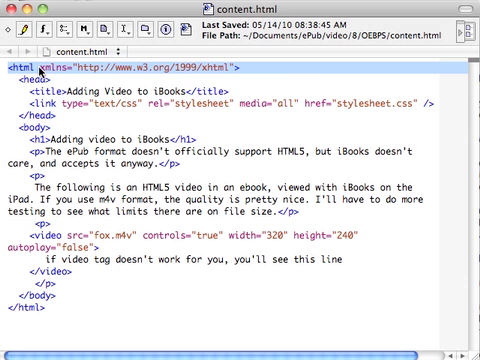
{"action": "mouse_move", "coordinate": [15, 75]}
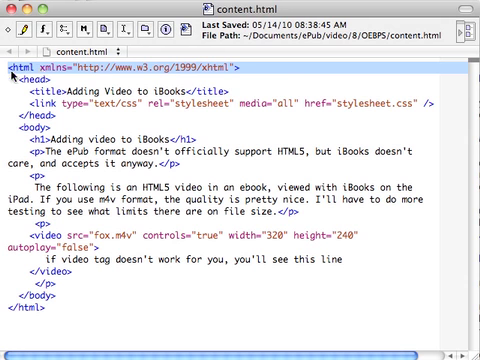
{"action": "mouse_move", "coordinate": [135, 75]}
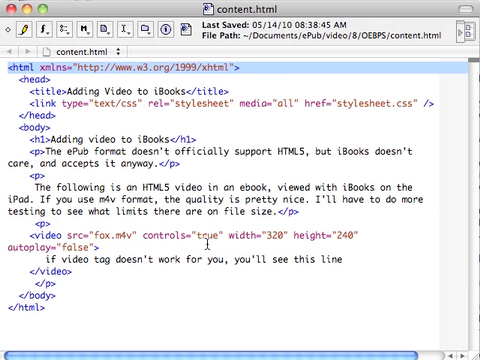
{"action": "mouse_move", "coordinate": [280, 243]}
{"action": "type", "text": "</video>"}
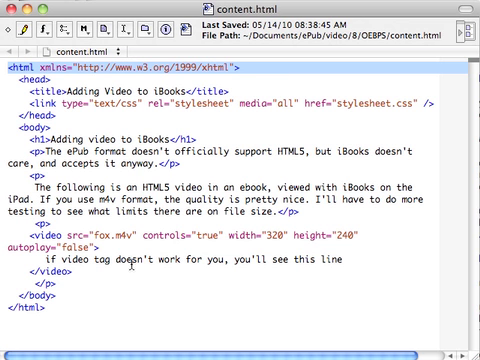
{"action": "mouse_move", "coordinate": [268, 260]}
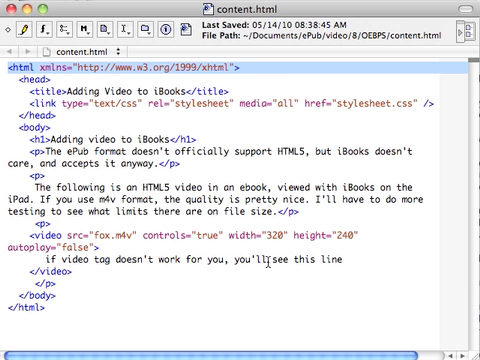